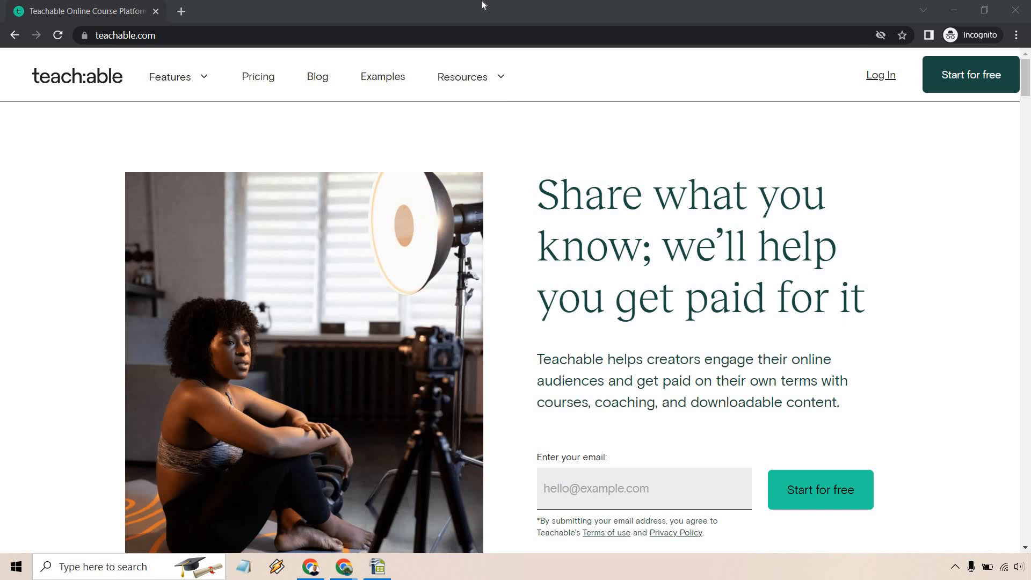
{"action": "mouse_move", "coordinate": [685, 74]}
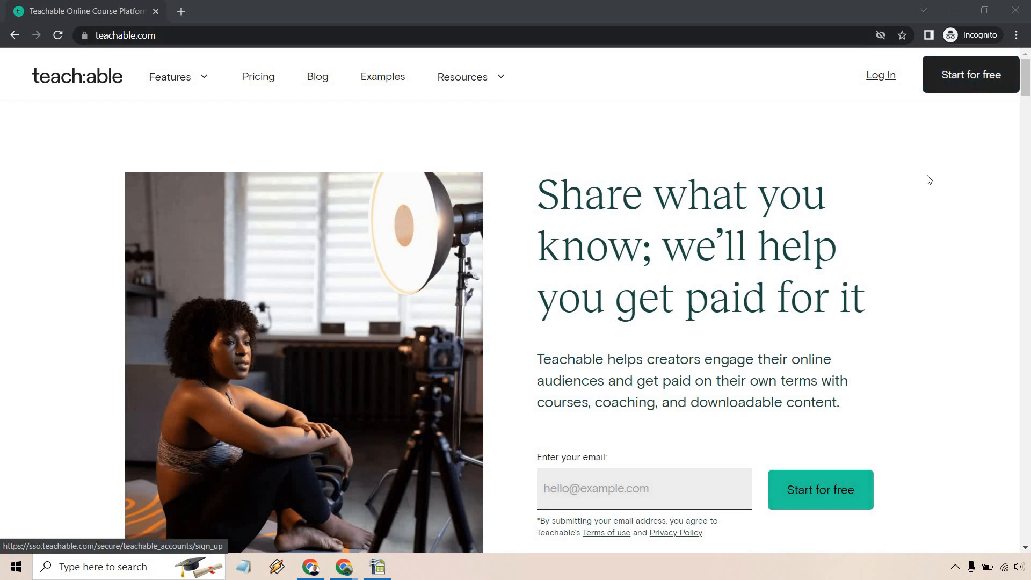
{"action": "mouse_move", "coordinate": [274, 117]}
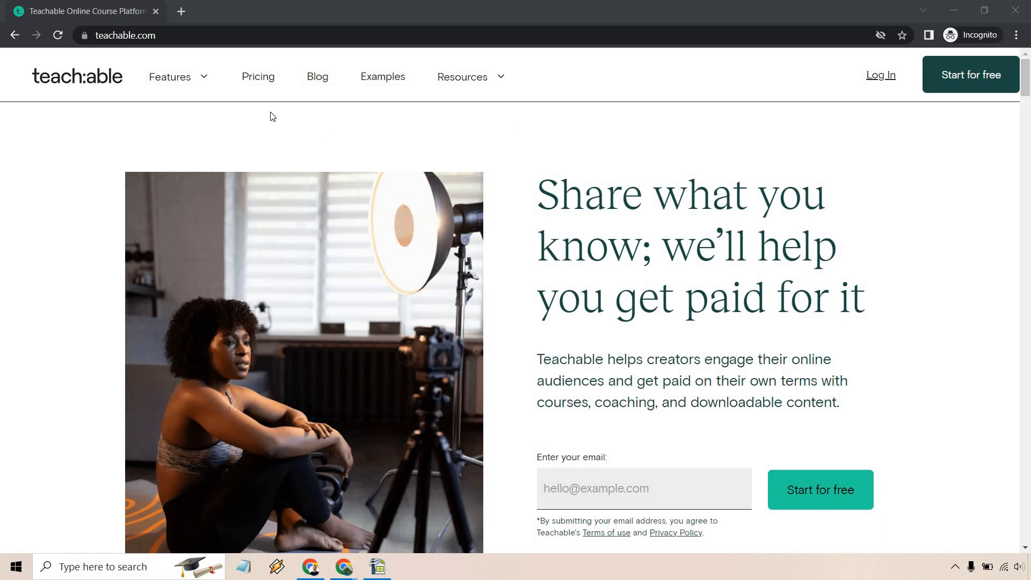
Open Teachable's pricing page and switch the plan prices to Monthly billing
{"action": "left_click", "coordinate": [258, 76]}
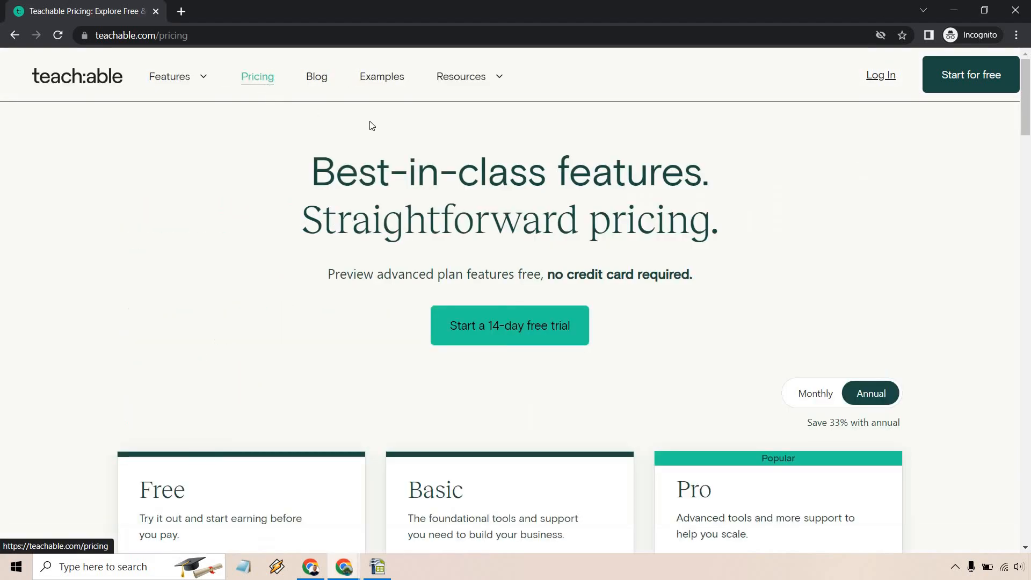
{"action": "left_click", "coordinate": [816, 393]}
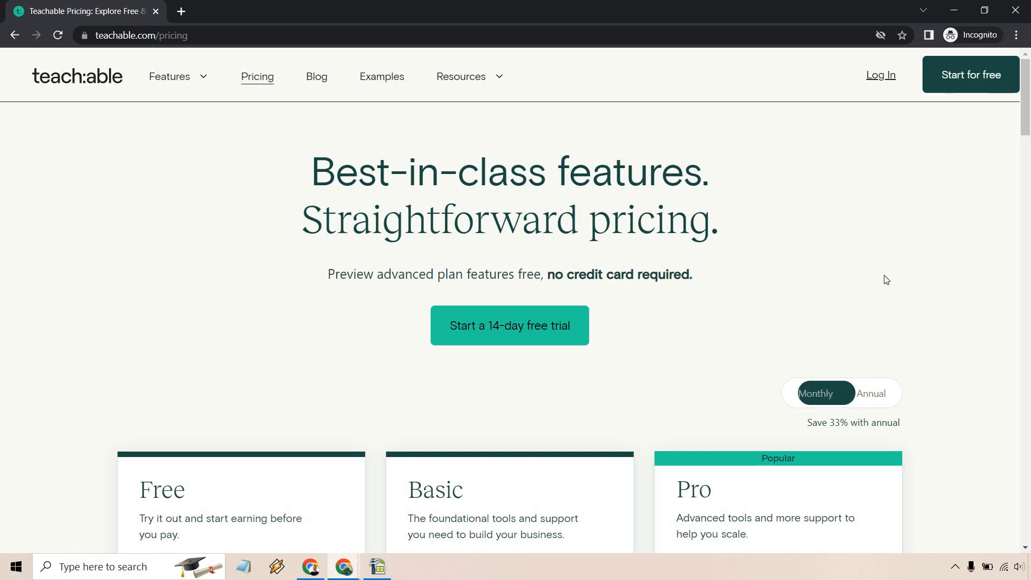
{"action": "left_click", "coordinate": [817, 394]}
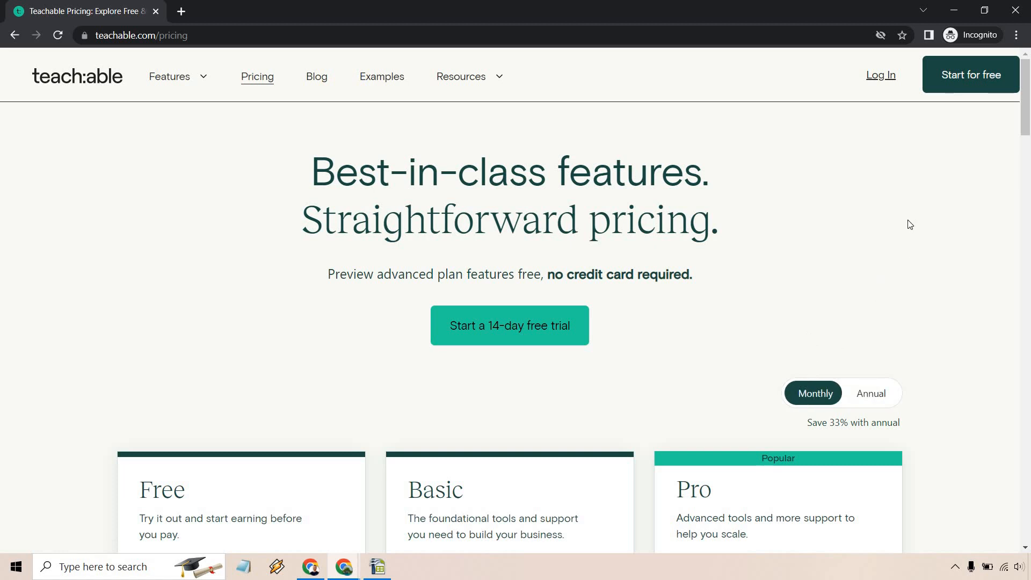
{"action": "mouse_move", "coordinate": [347, 302]}
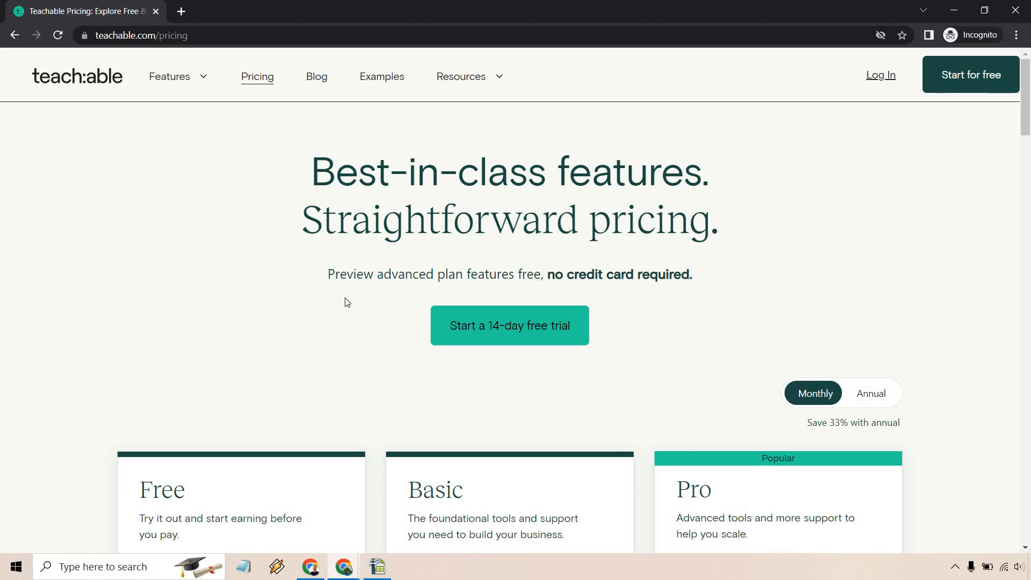
{"action": "mouse_move", "coordinate": [946, 220]}
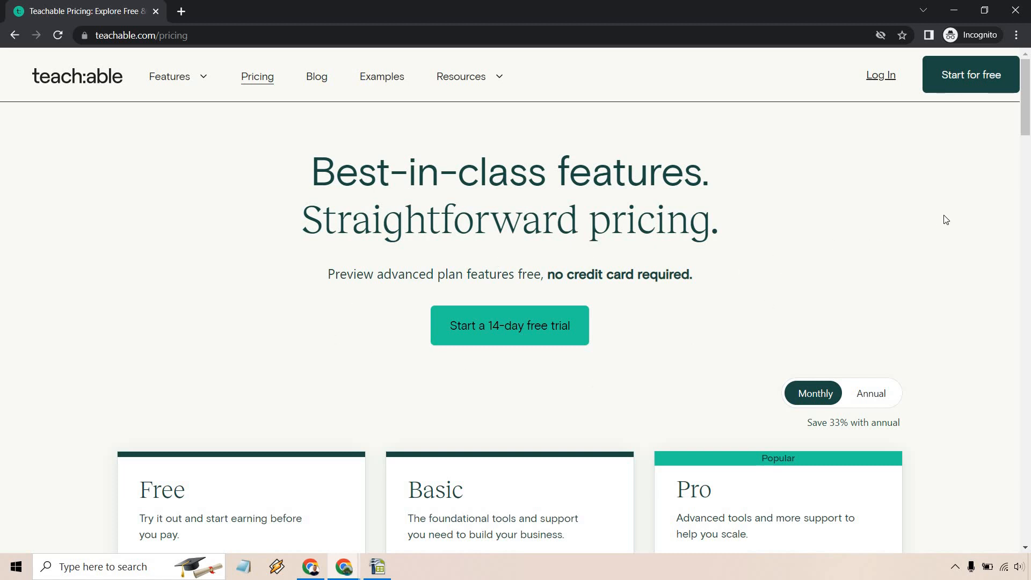
Scroll down to the Free, Basic and Pro cards showing $1 + 10%, 5% and 0% fees
{"action": "scroll", "scroll_direction": "down", "scroll_amount": 3}
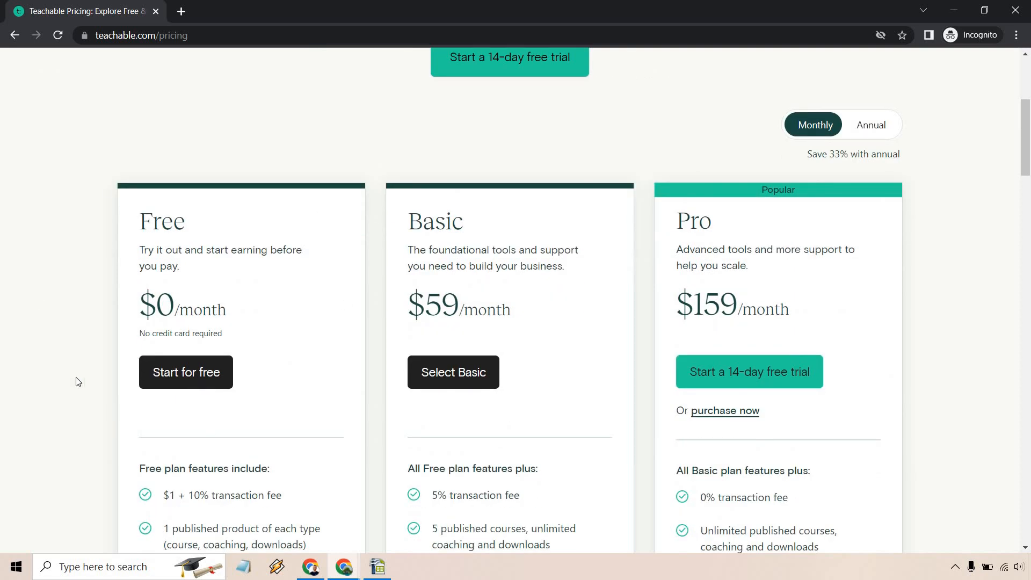
{"action": "scroll", "scroll_direction": "down", "scroll_amount": 3}
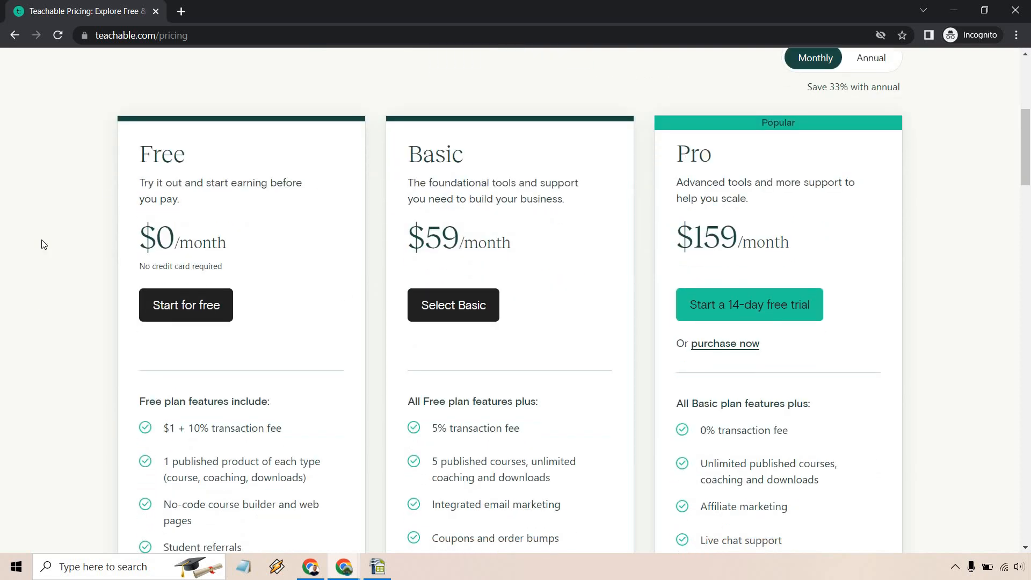
{"action": "scroll", "scroll_direction": "down", "scroll_amount": 3}
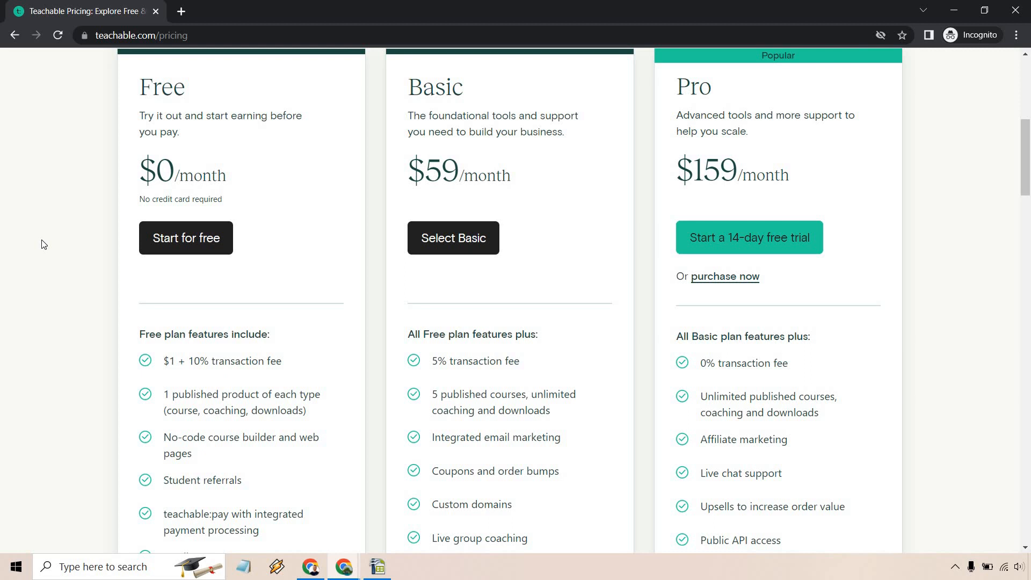
{"action": "mouse_move", "coordinate": [457, 378]}
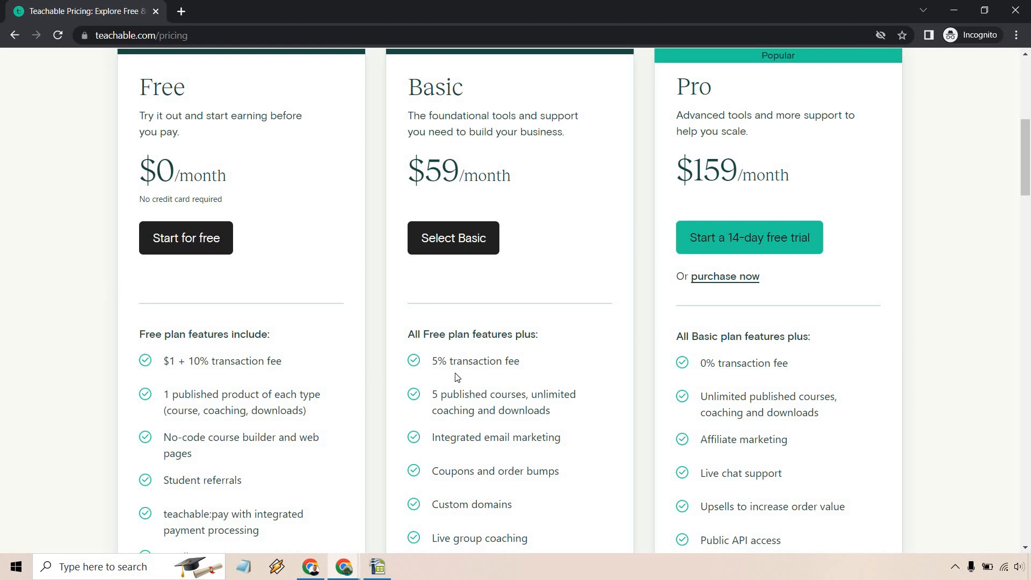
{"action": "mouse_move", "coordinate": [705, 362]}
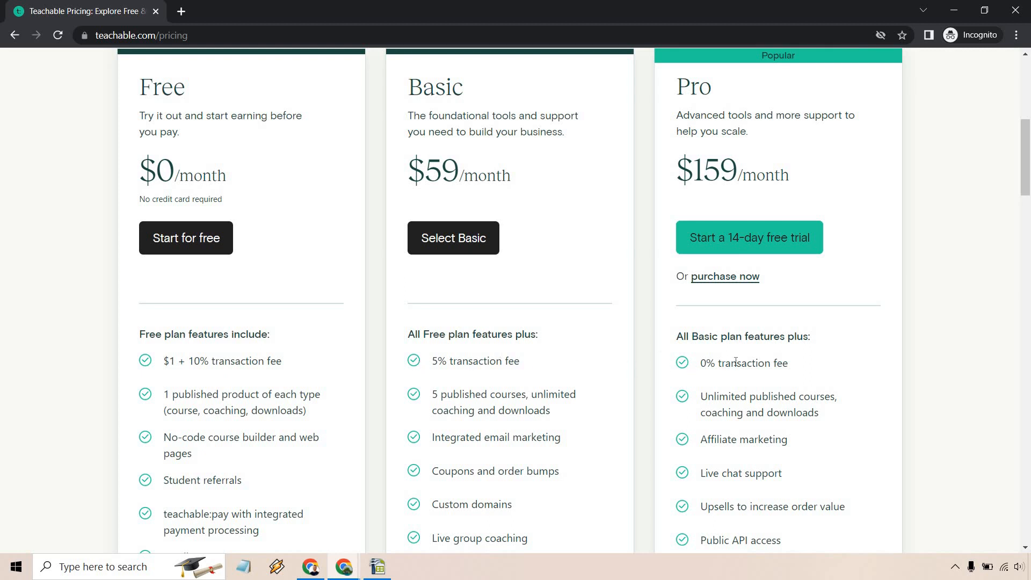
{"action": "mouse_move", "coordinate": [285, 352]}
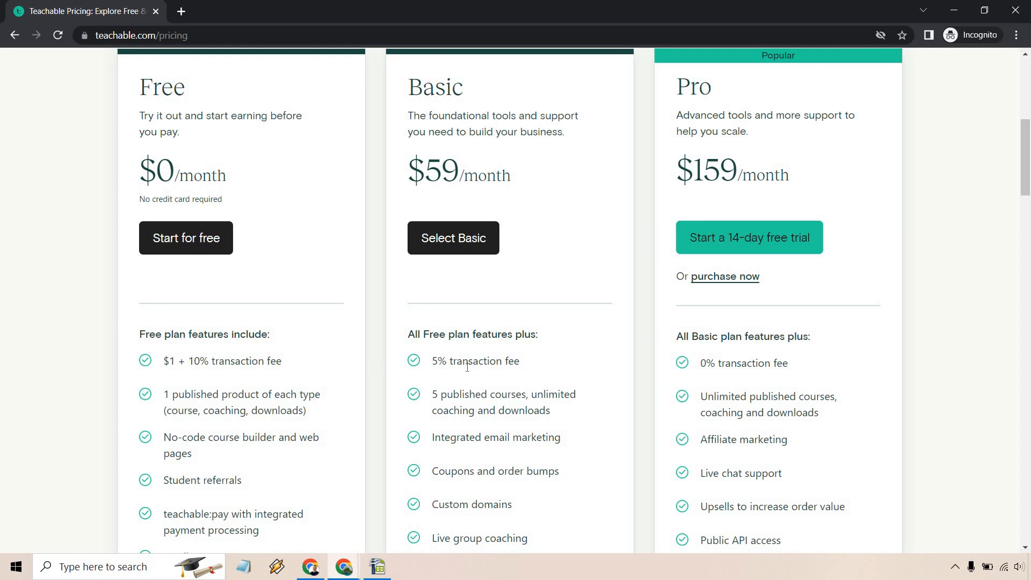
{"action": "mouse_move", "coordinate": [294, 157]}
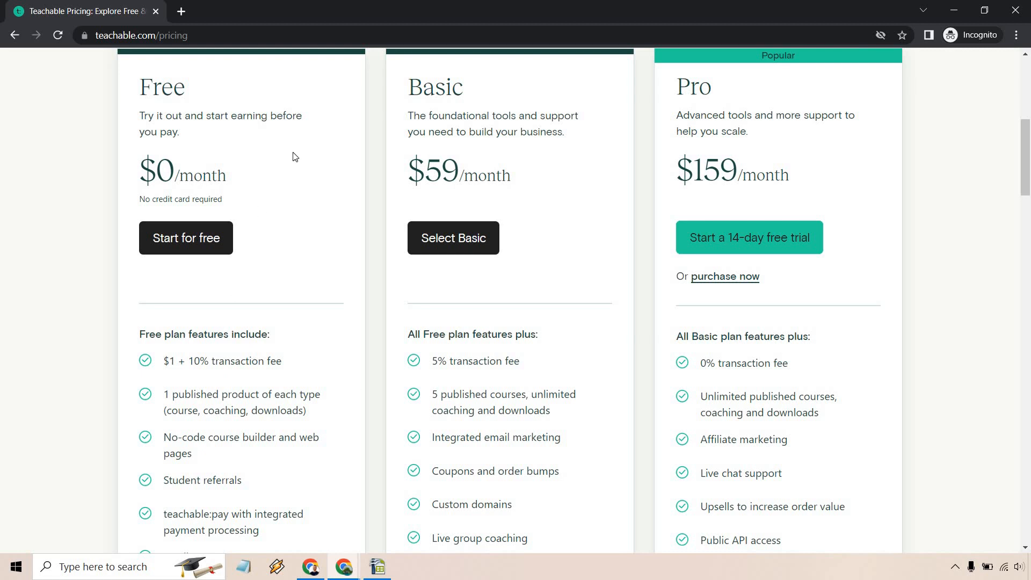
{"action": "mouse_move", "coordinate": [336, 363]}
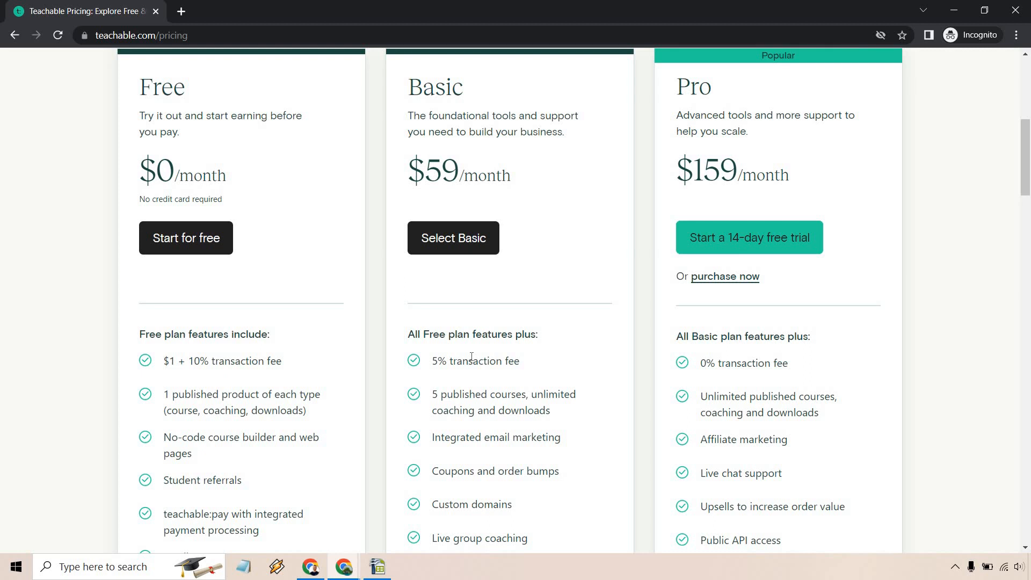
{"action": "scroll", "scroll_direction": "down", "scroll_amount": 3}
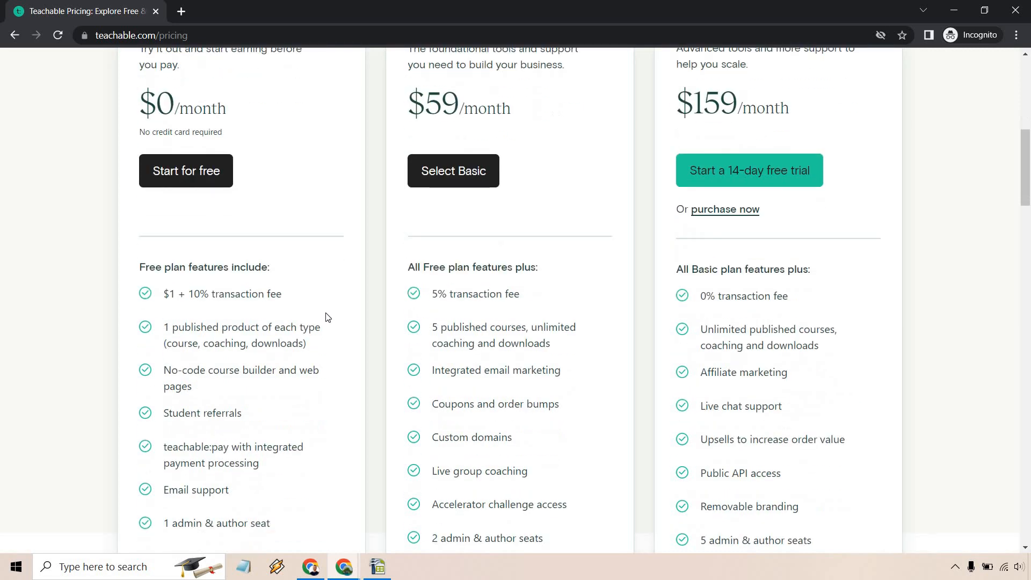
{"action": "mouse_move", "coordinate": [352, 361]}
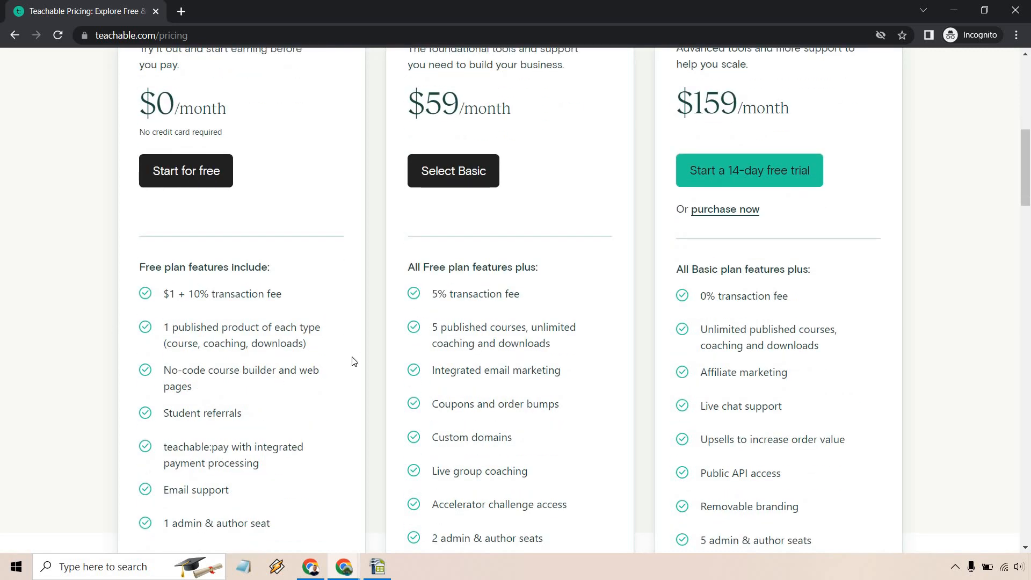
{"action": "scroll", "scroll_direction": "down", "scroll_amount": 3}
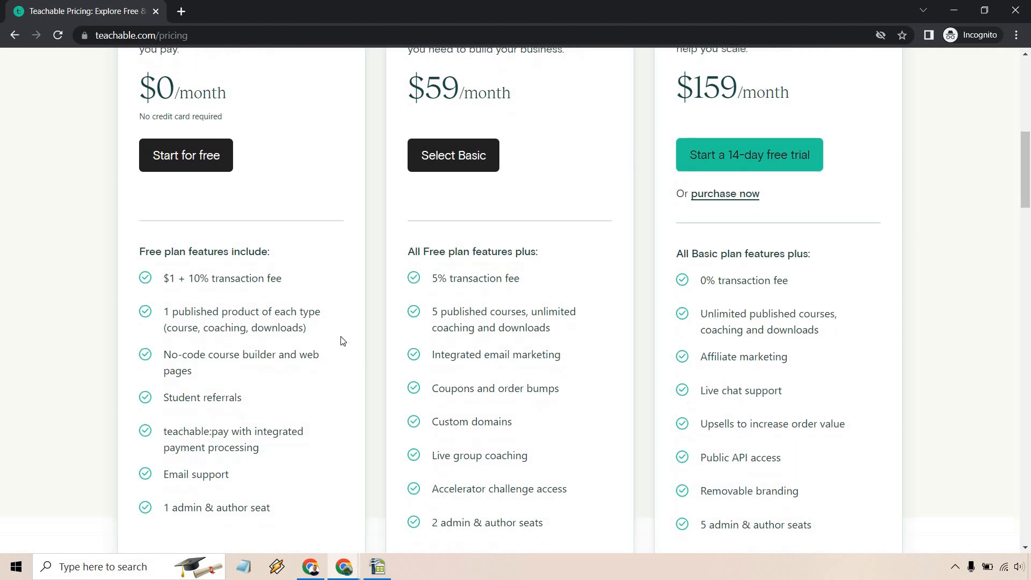
{"action": "scroll", "scroll_direction": "down", "scroll_amount": 3}
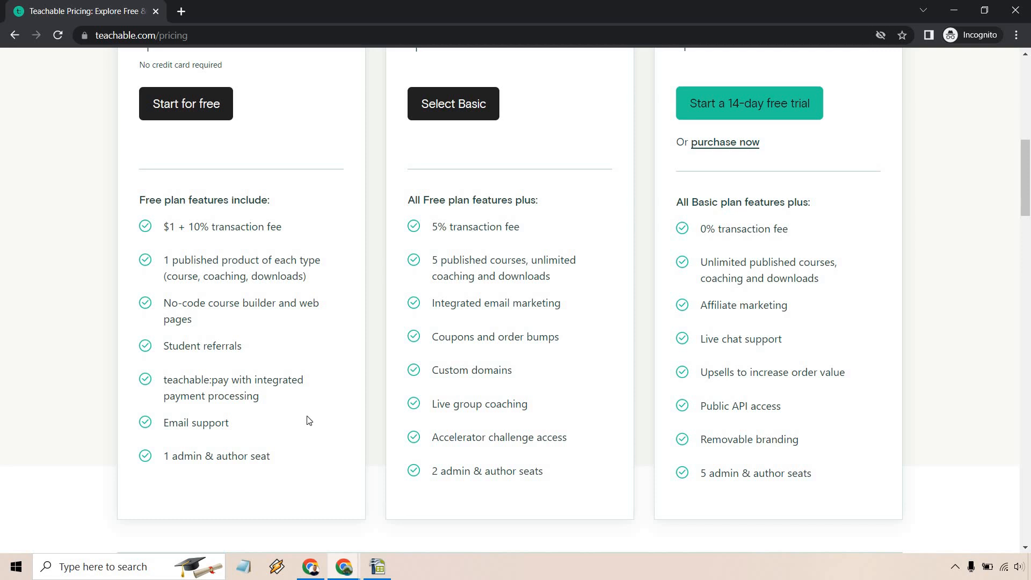
{"action": "mouse_move", "coordinate": [311, 428]}
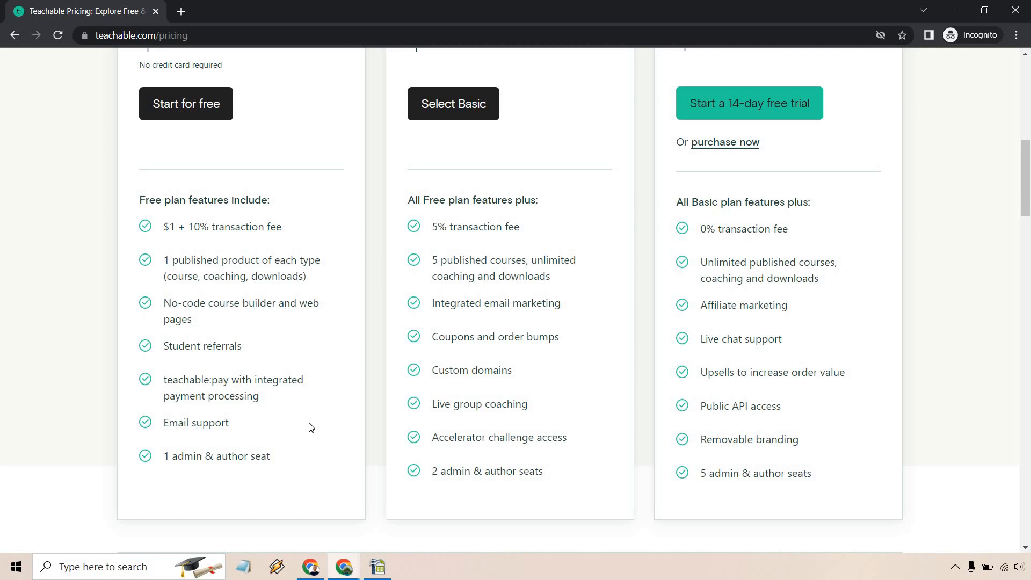
{"action": "mouse_move", "coordinate": [974, 288]}
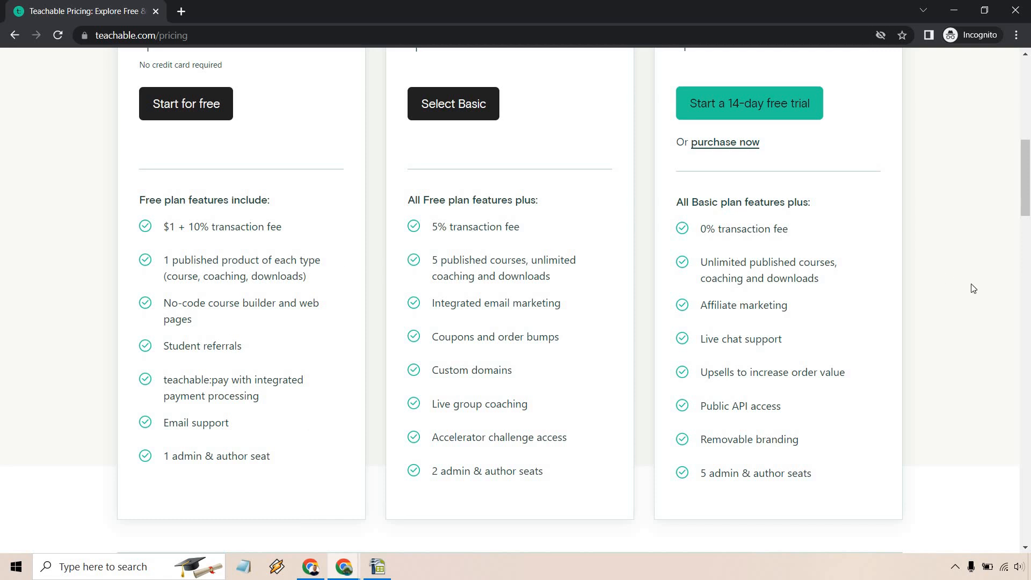
{"action": "mouse_move", "coordinate": [970, 295]}
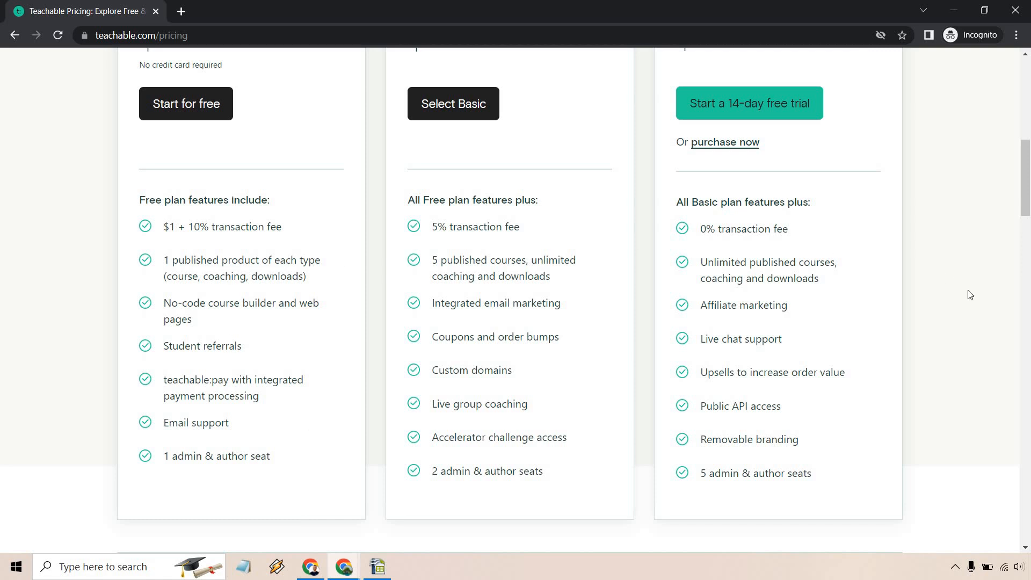
{"action": "mouse_move", "coordinate": [240, 295]}
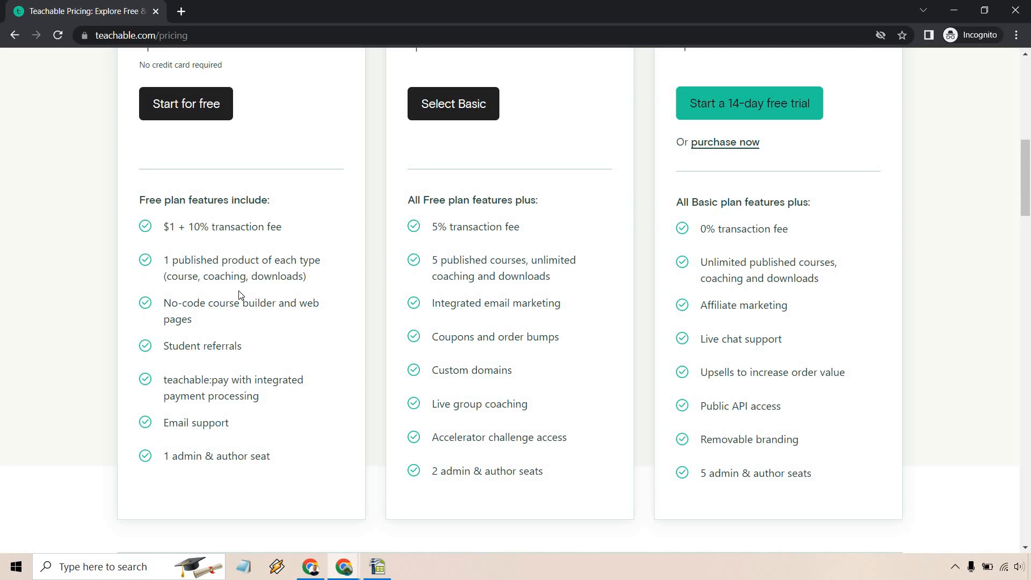
Scroll back to the plan headers: Free $0, Basic $59 and Pro $159 monthly
{"action": "scroll", "scroll_direction": "up", "scroll_amount": 3}
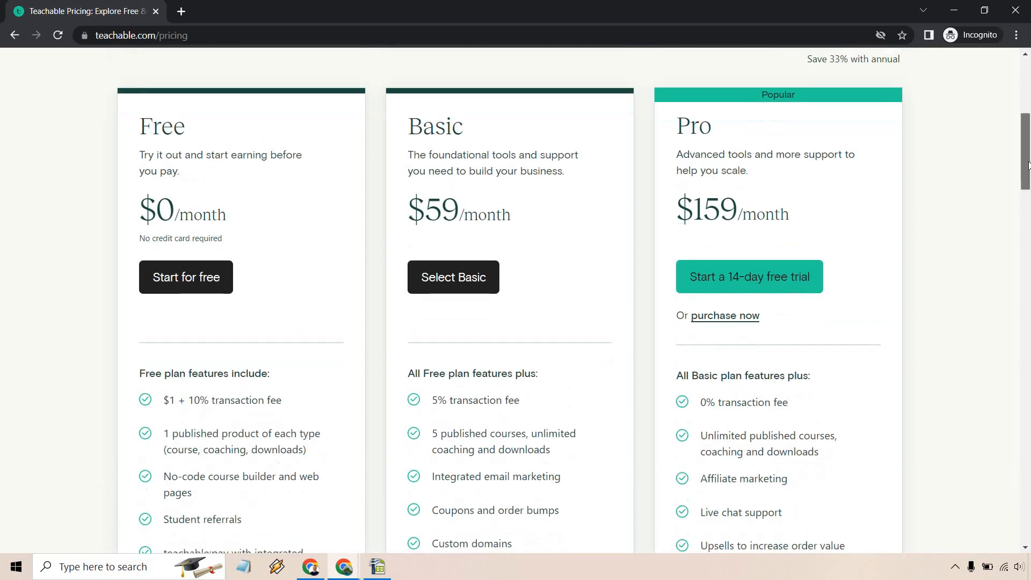
{"action": "scroll", "scroll_direction": "down", "scroll_amount": 3}
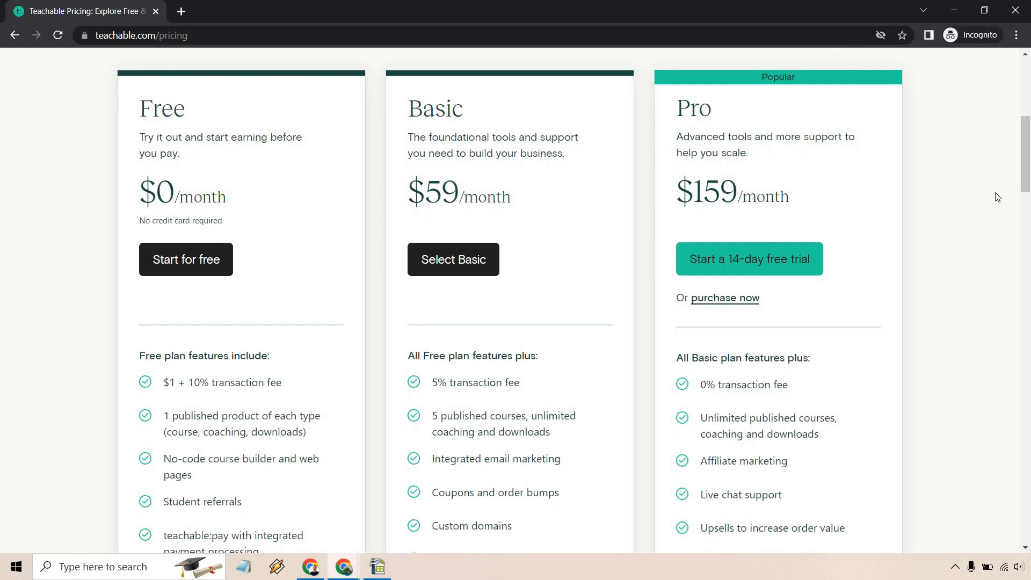